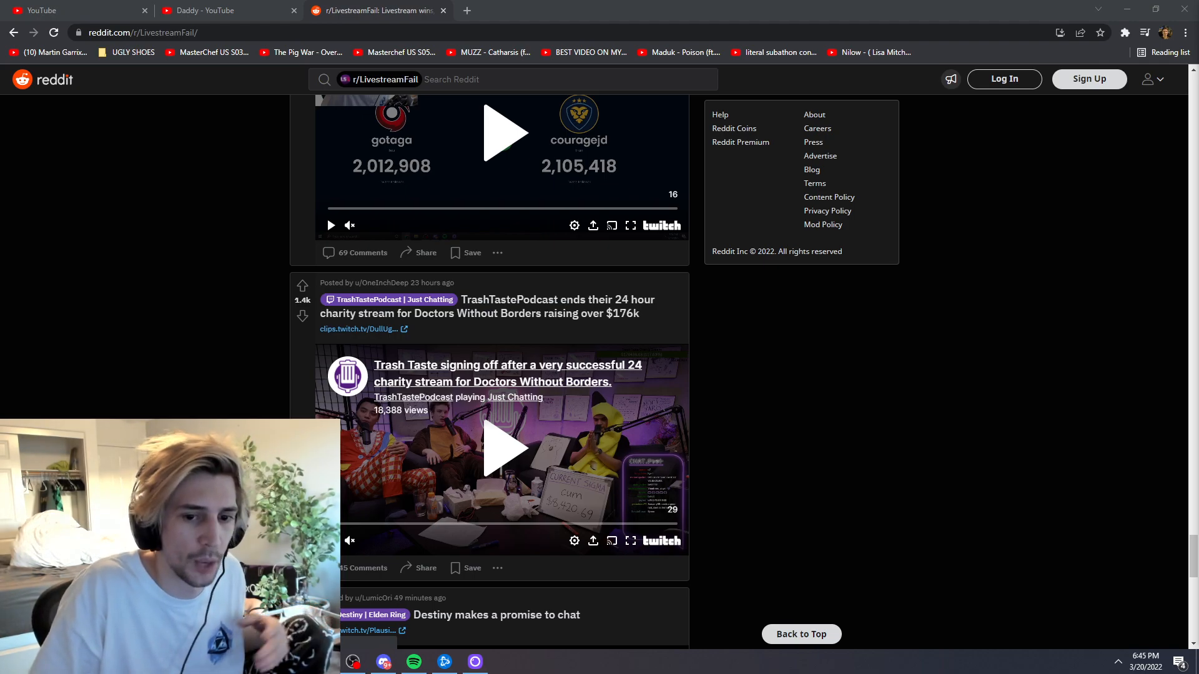
Scroll the r/LivestreamFail feed to the Destiny promise-to-chat post and open its clips.twitch.tv link in a new tab.
scroll("down", 3)
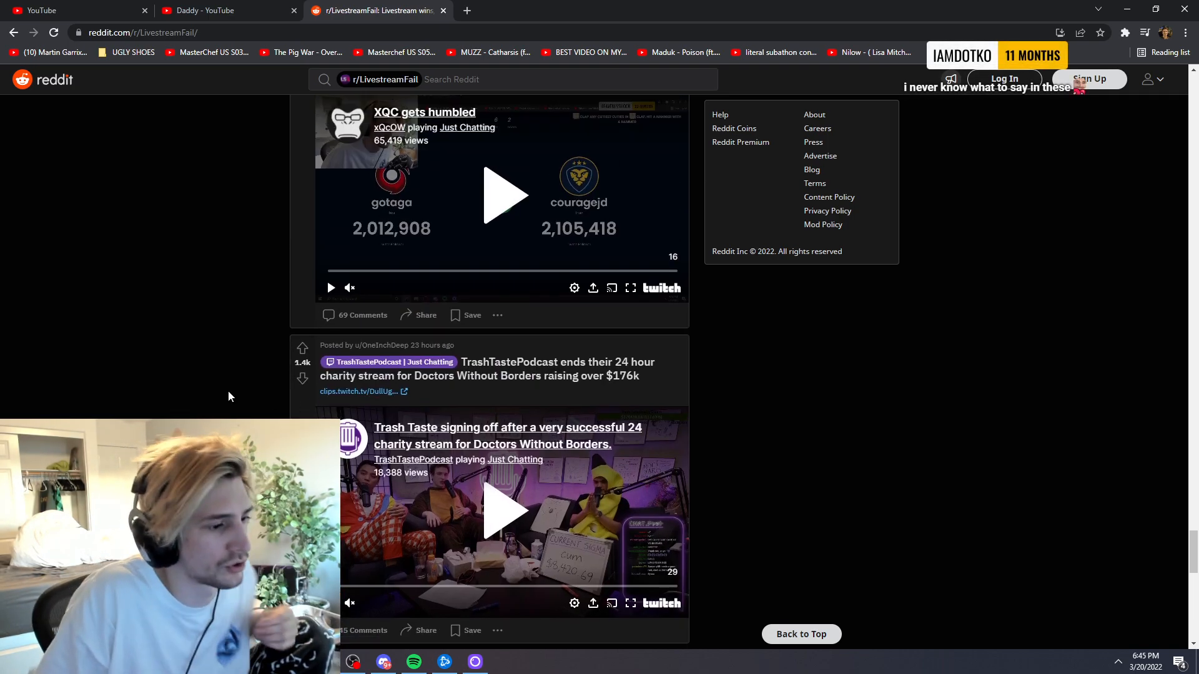
scroll("down", 3)
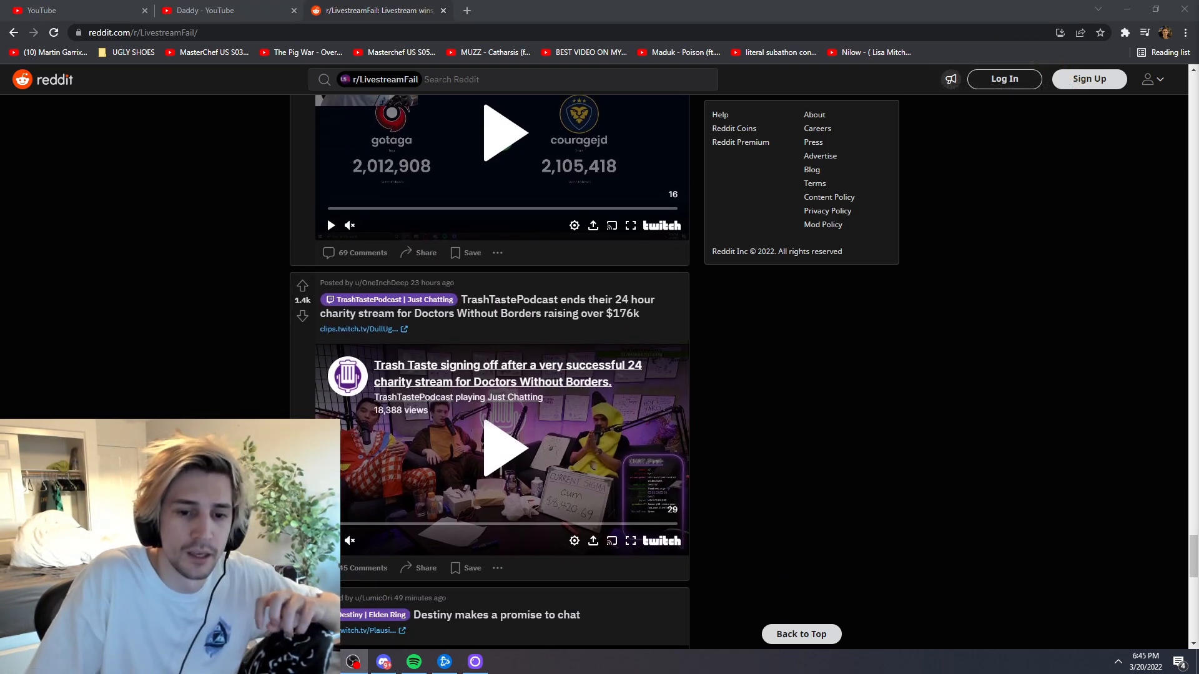
scroll("down", 3)
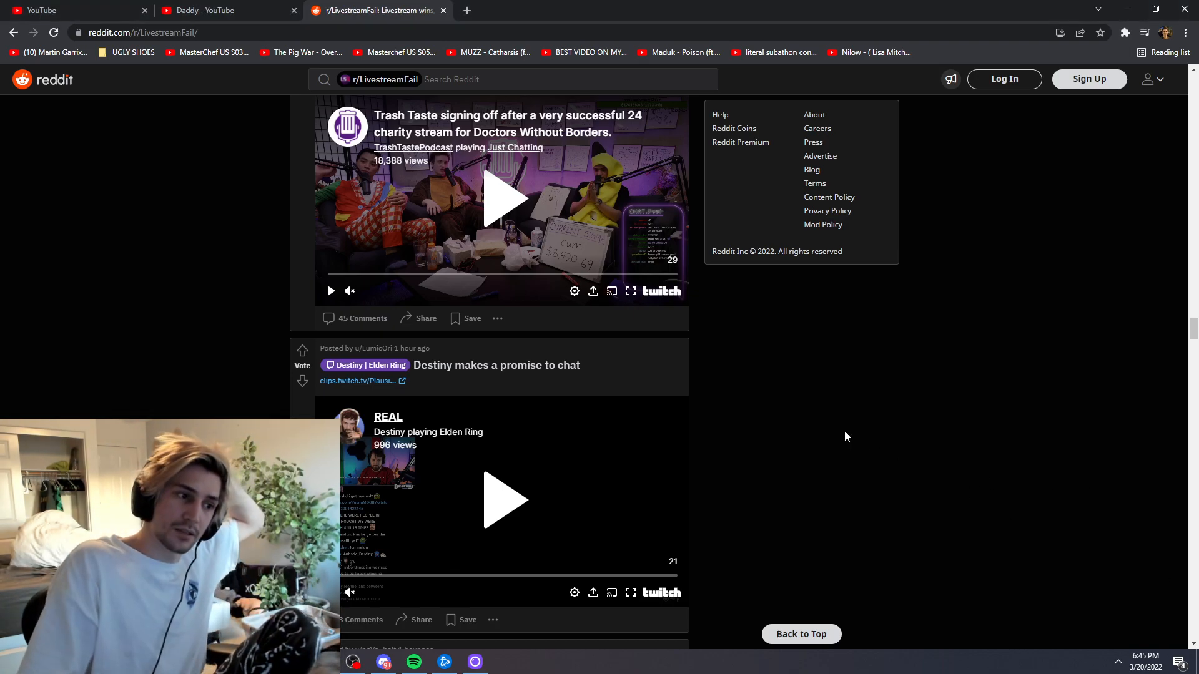
scroll("down", 3)
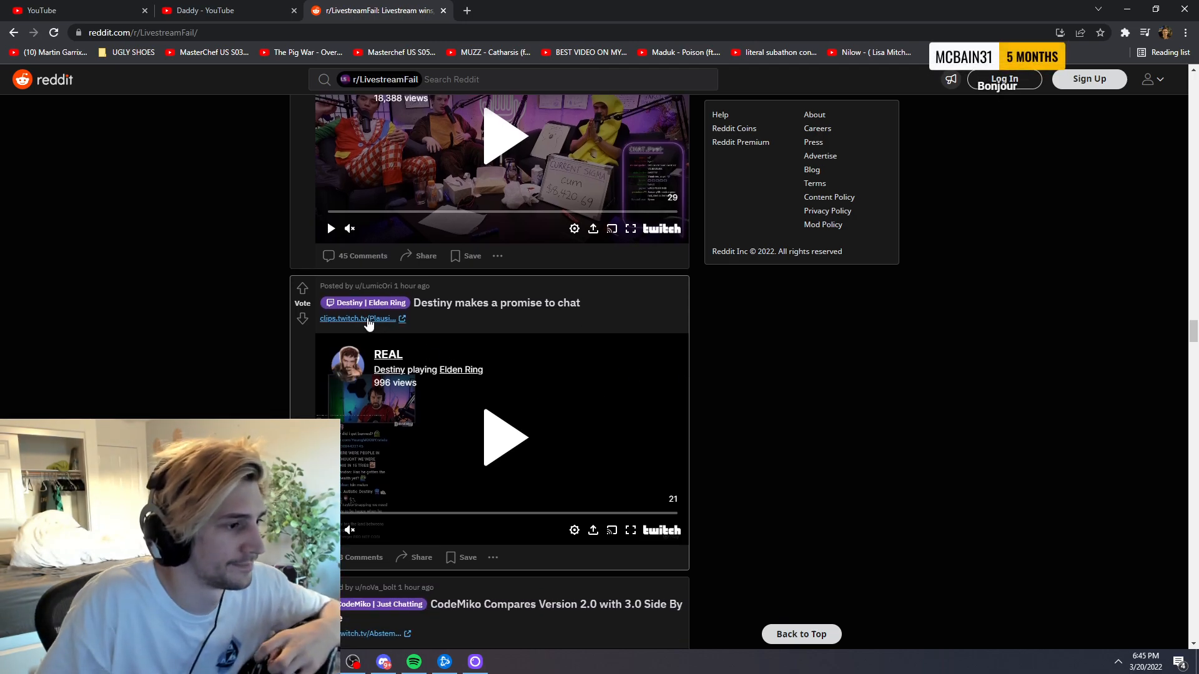
left_click(357, 319)
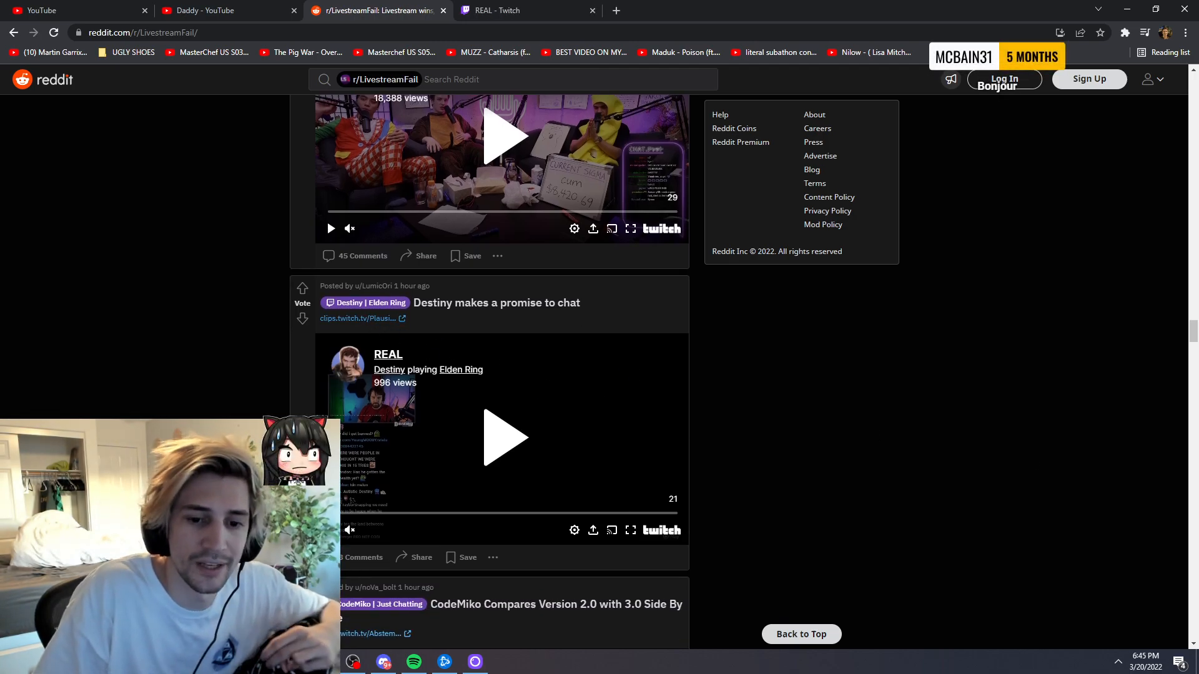